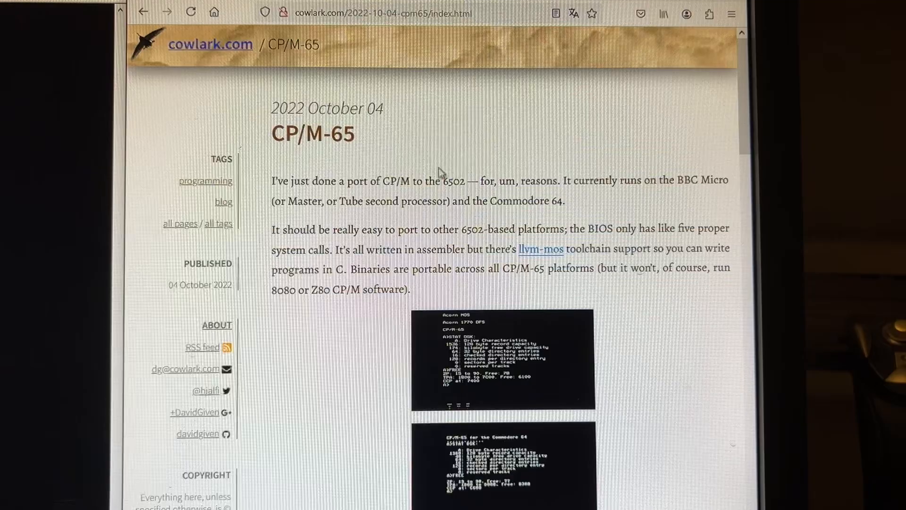
- Scroll through drive A's program listing, then type 'no' so the prompt reads 'dino'
double_click(286, 113)
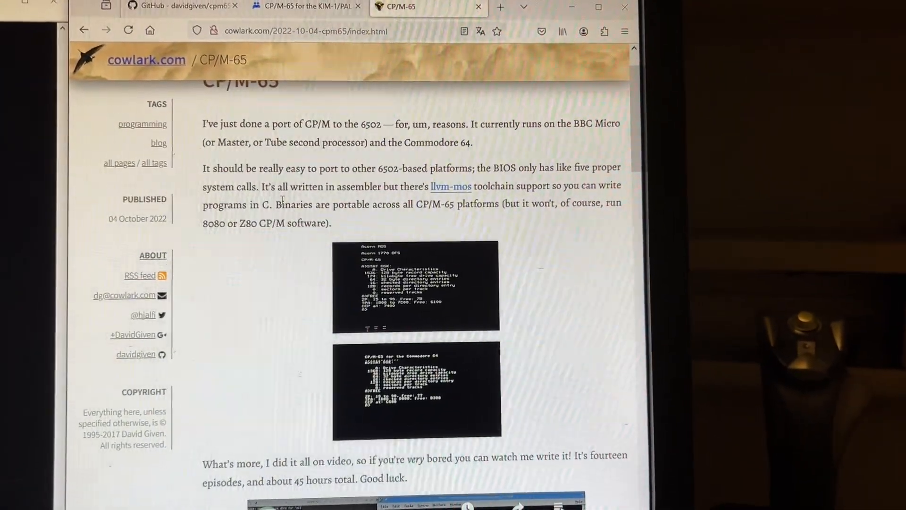
scroll(down, 3)
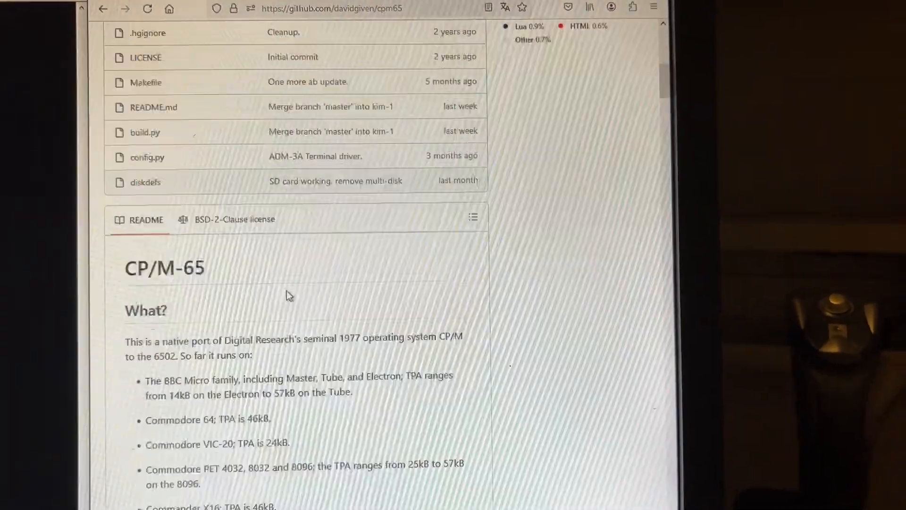
scroll(down, 3)
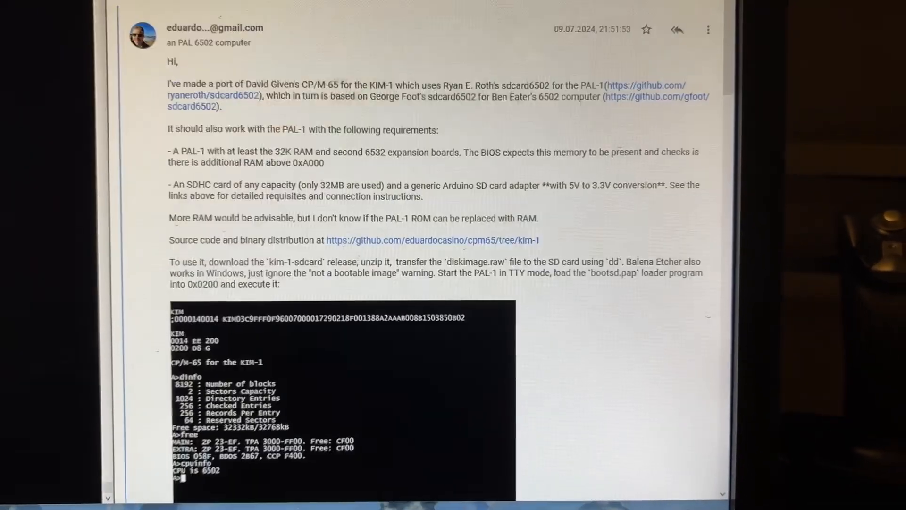
scroll(down, 3)
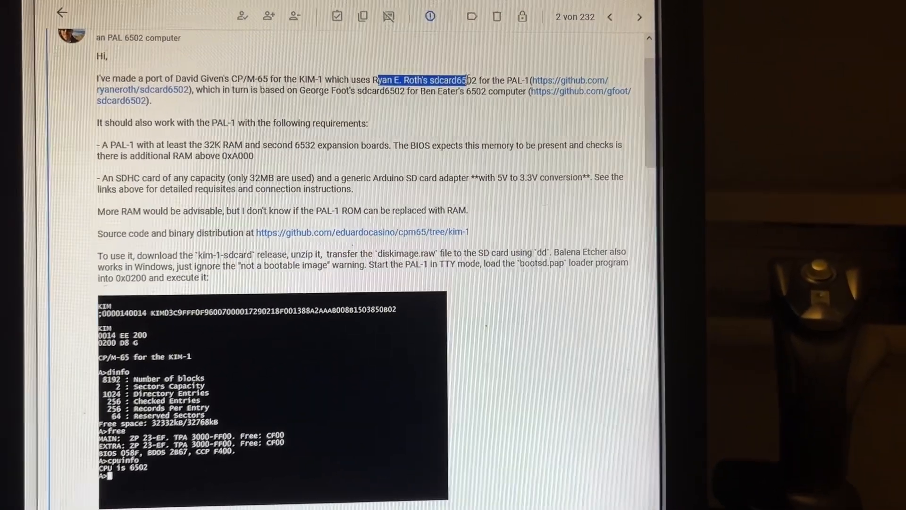
scroll(down, 3)
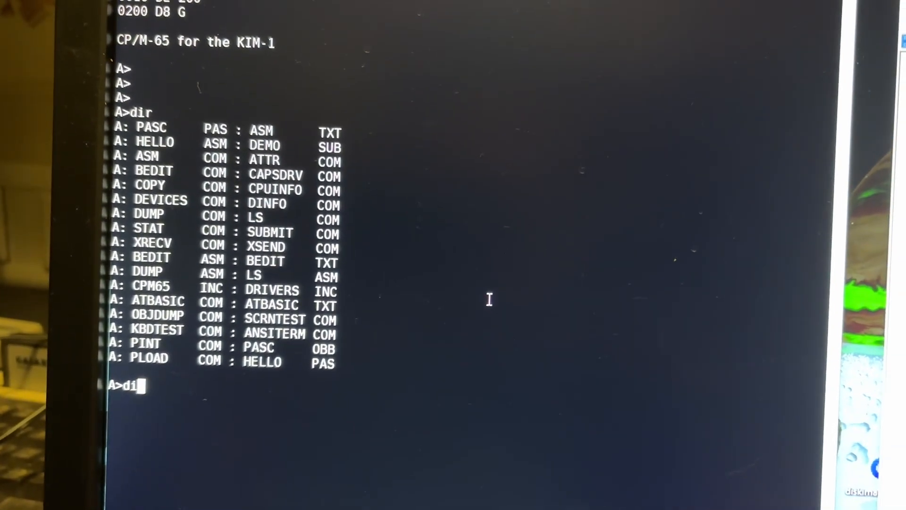
text(no)
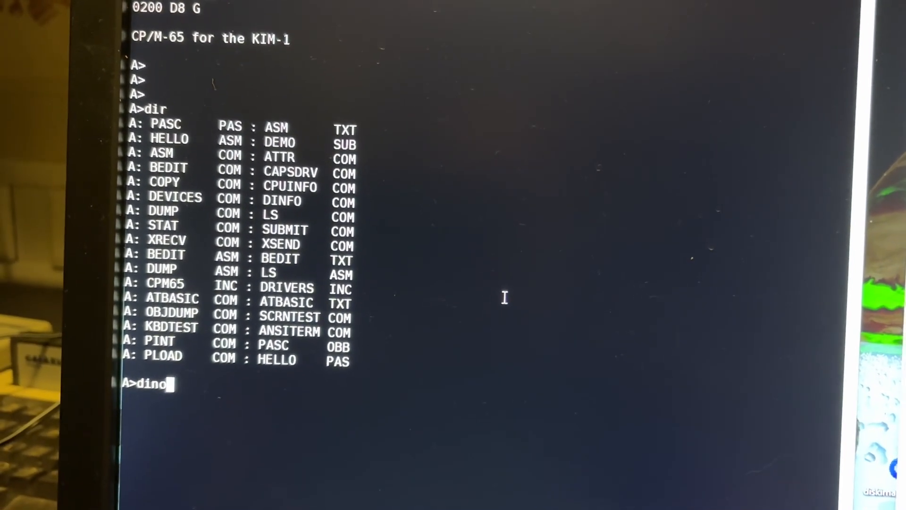